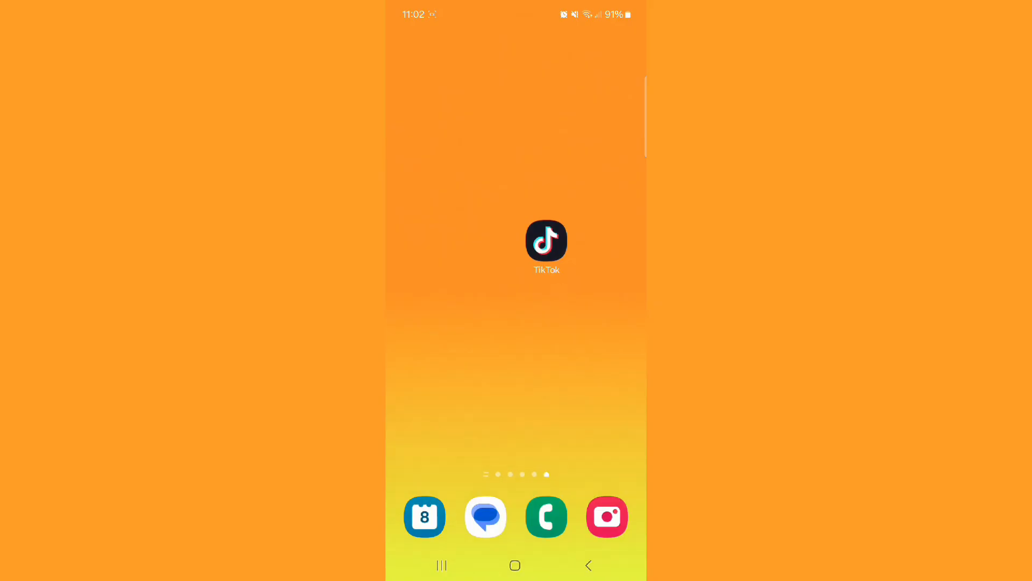
Launch TikTok and reach the empty debit or credit card form under Manage payment methods
click(546, 240)
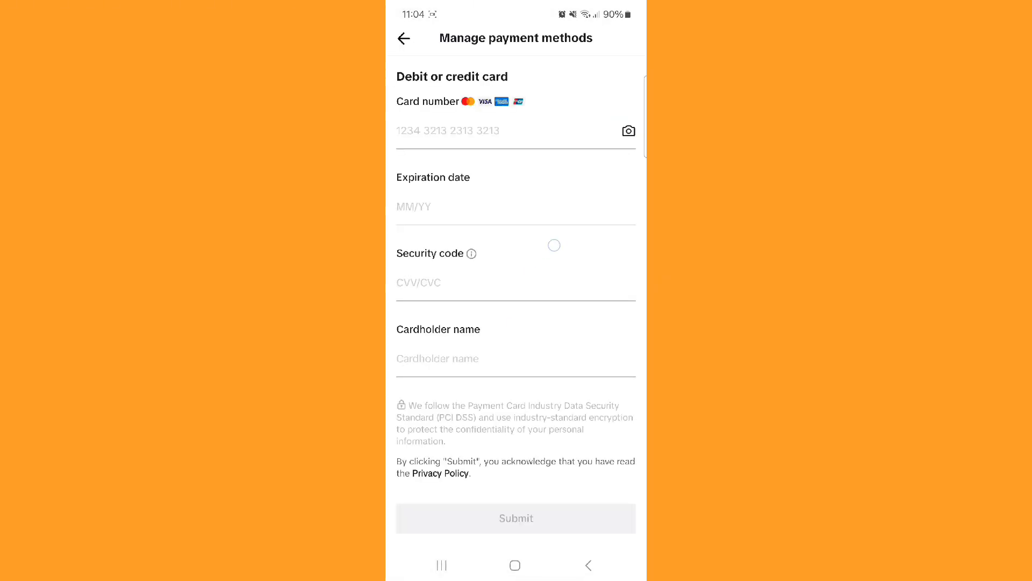
click(515, 130)
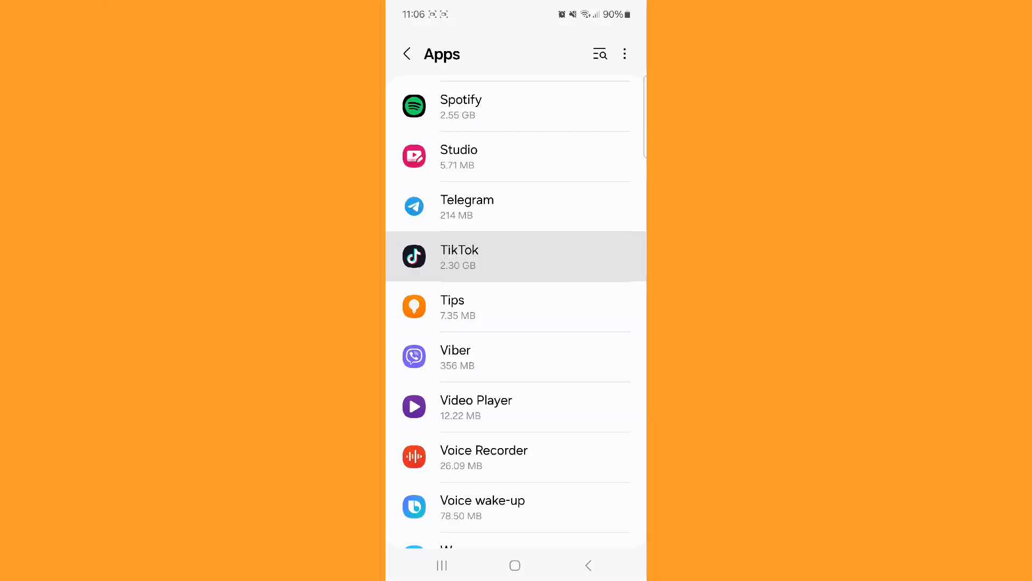
Review TikTok's App info: 2.83 GB storage use and version 40.1.4
click(515, 257)
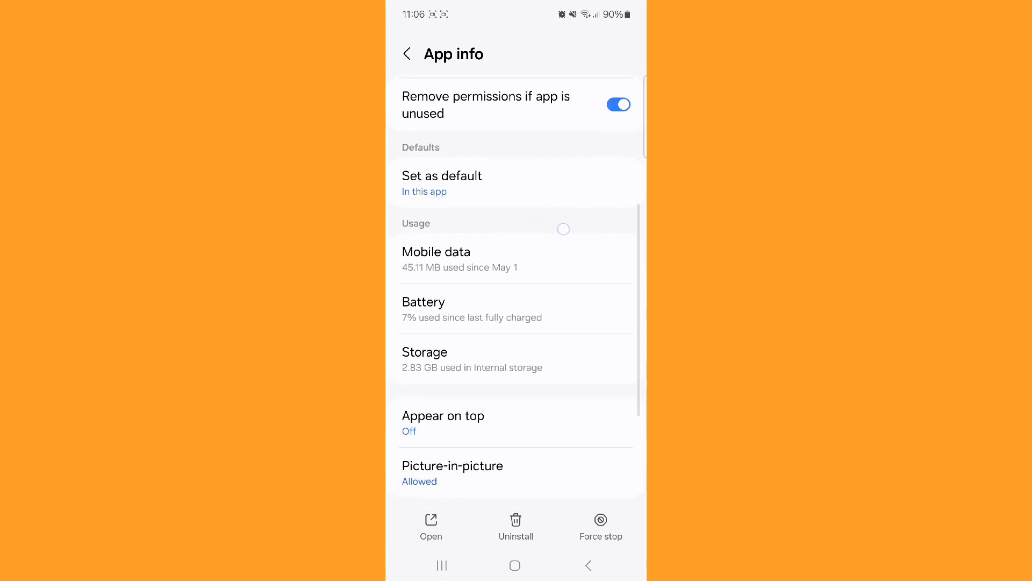
scroll(down, 3)
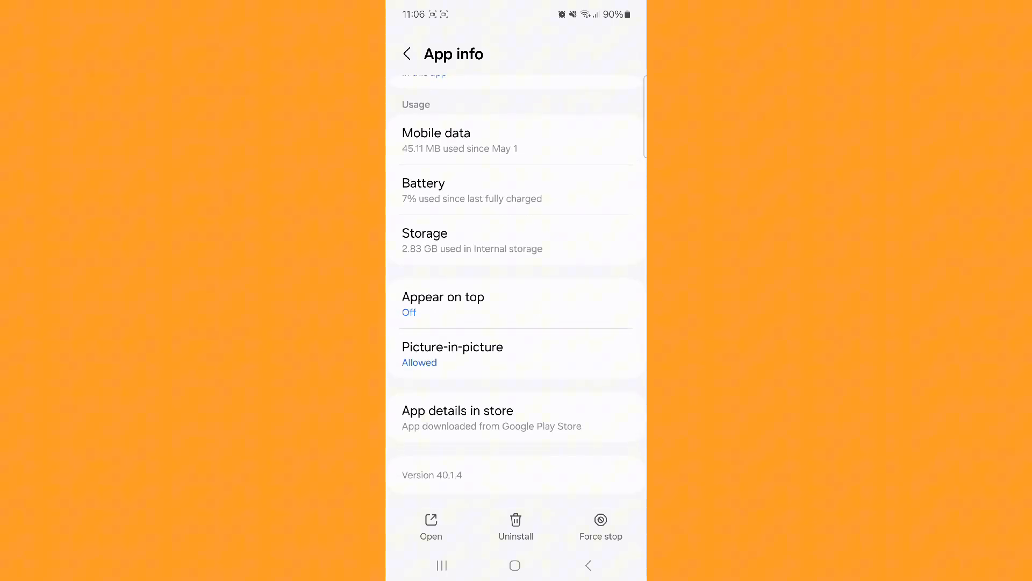
scroll(up, 3)
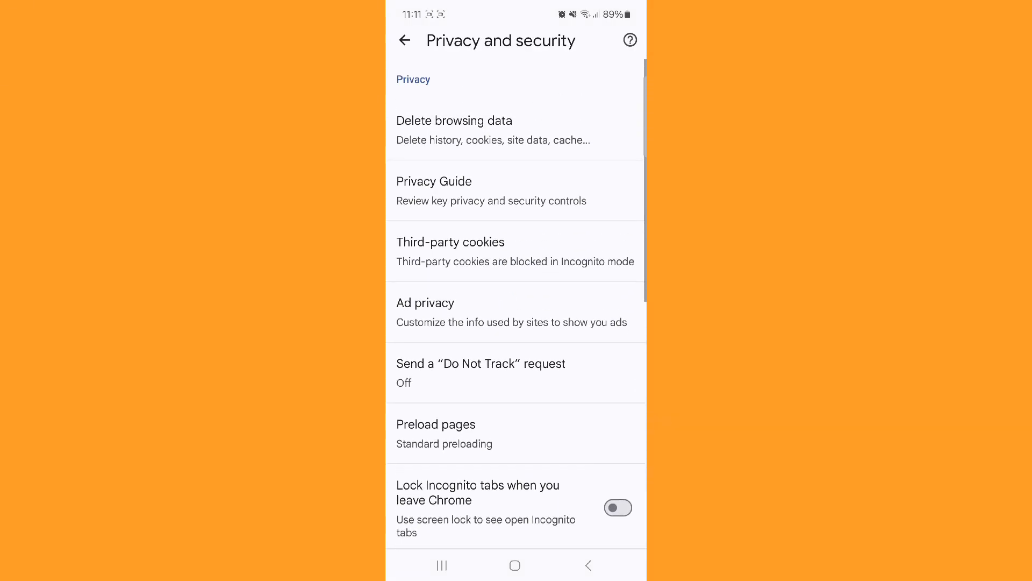
Clear Chrome's last-hour browsing history, cookies and cached files via Delete browsing data
click(454, 130)
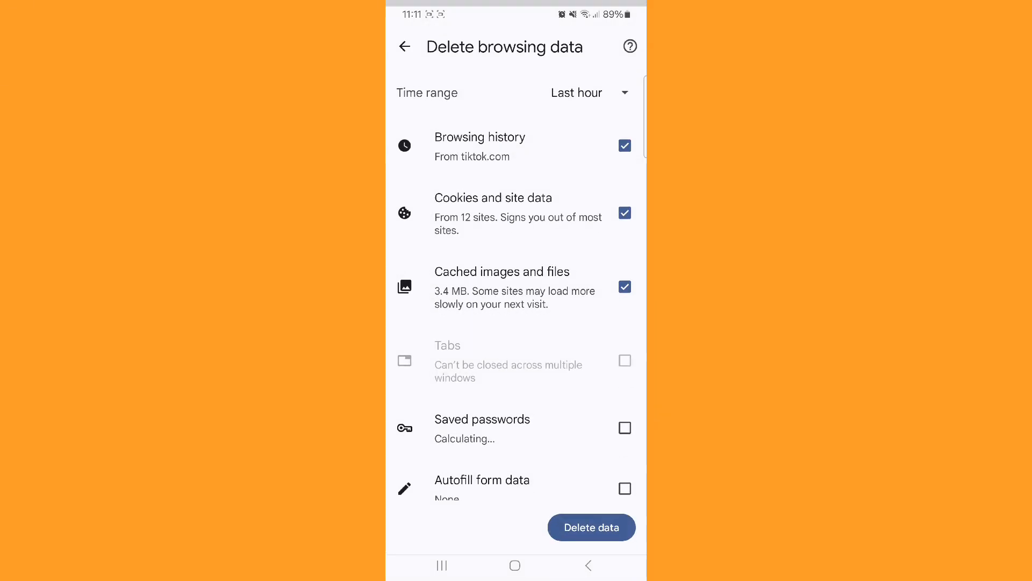
scroll(up, 3)
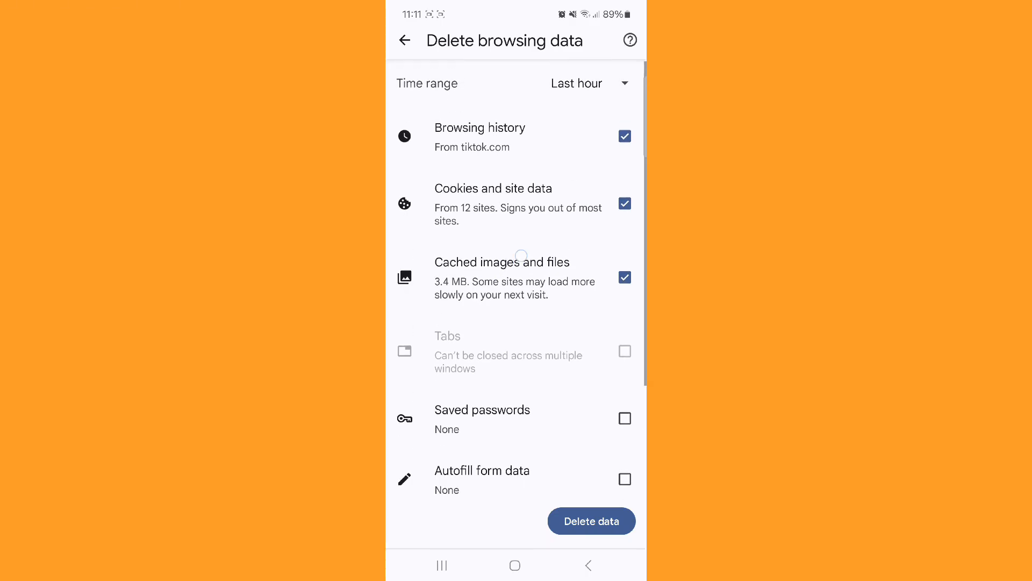
click(515, 564)
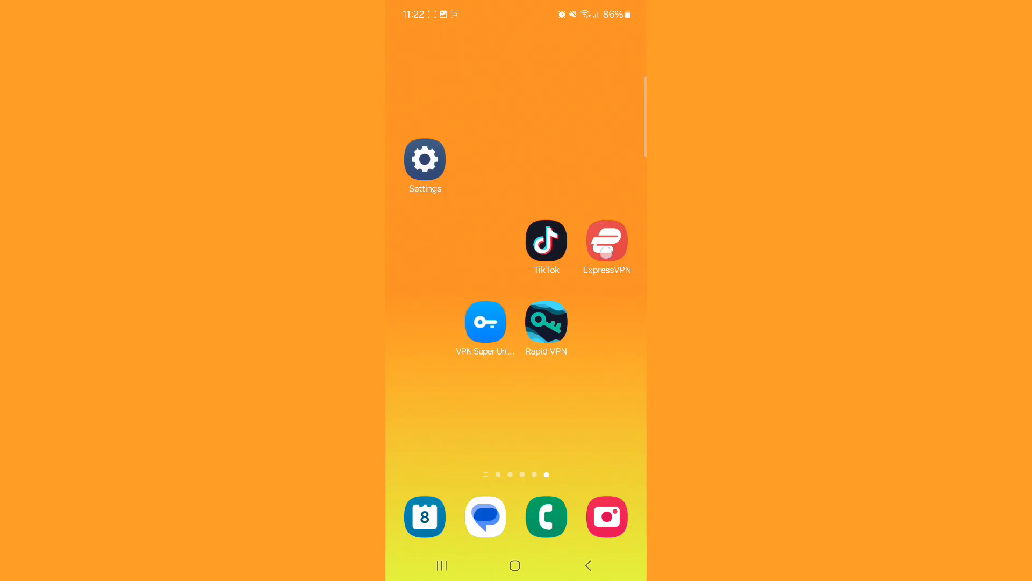
Connect Rapid VPN to the free Singapore server, allowing its connection request
click(606, 238)
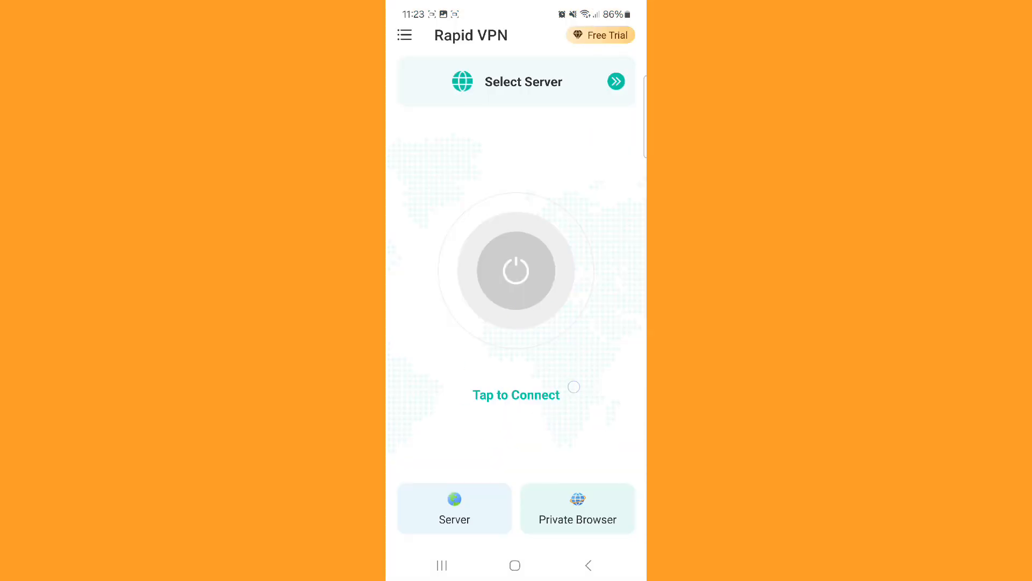
click(515, 270)
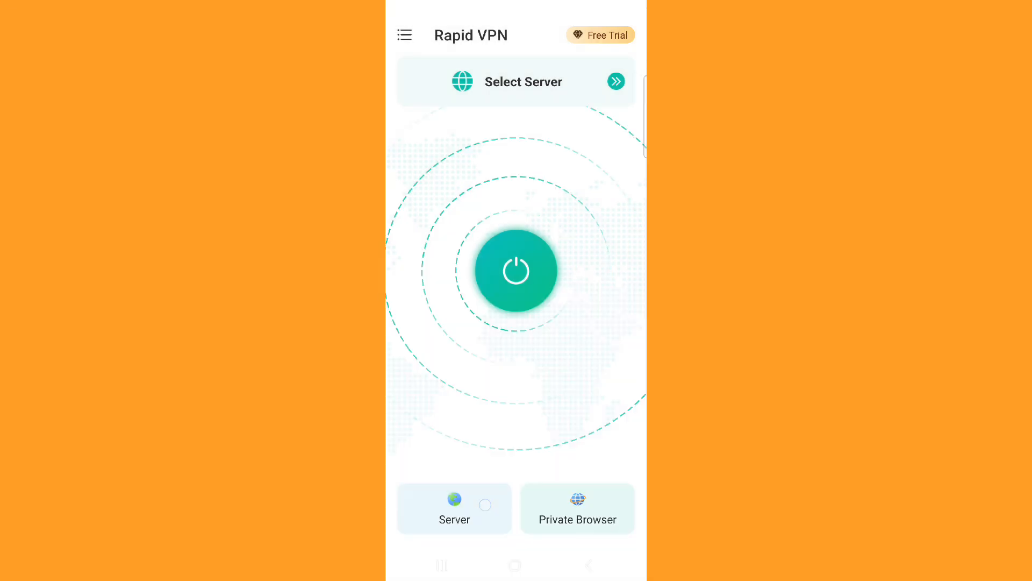
click(515, 270)
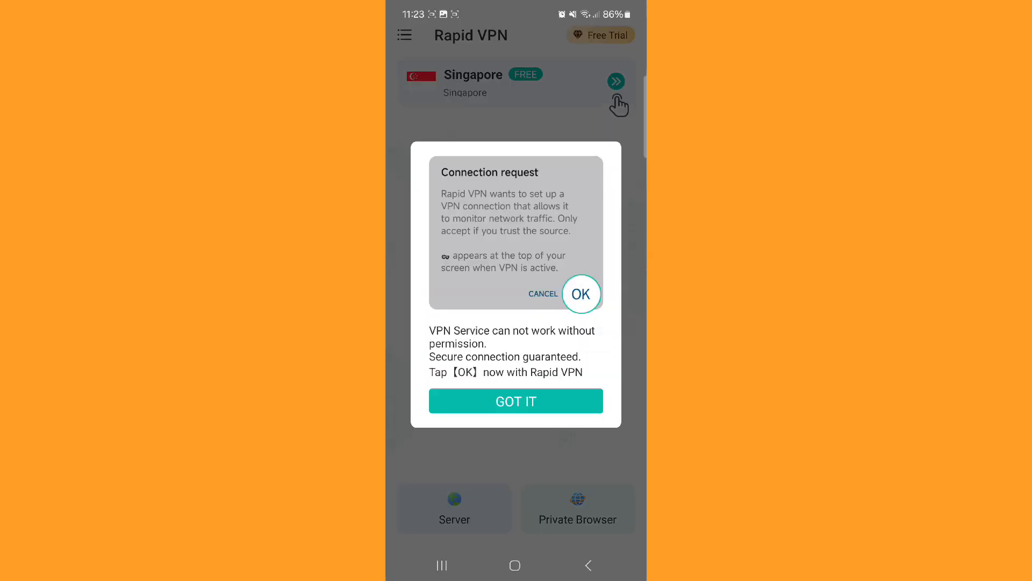
click(516, 400)
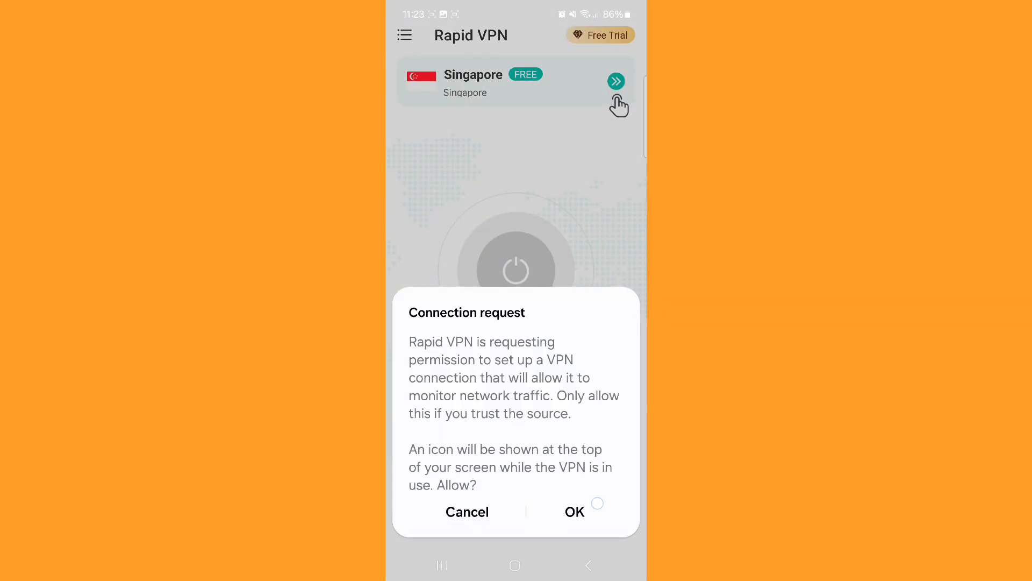
click(574, 511)
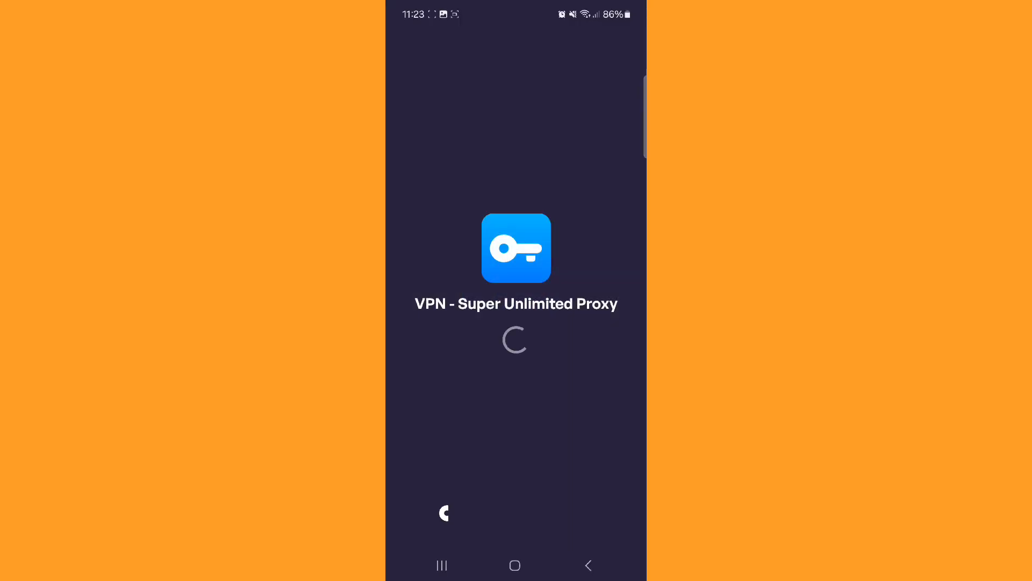